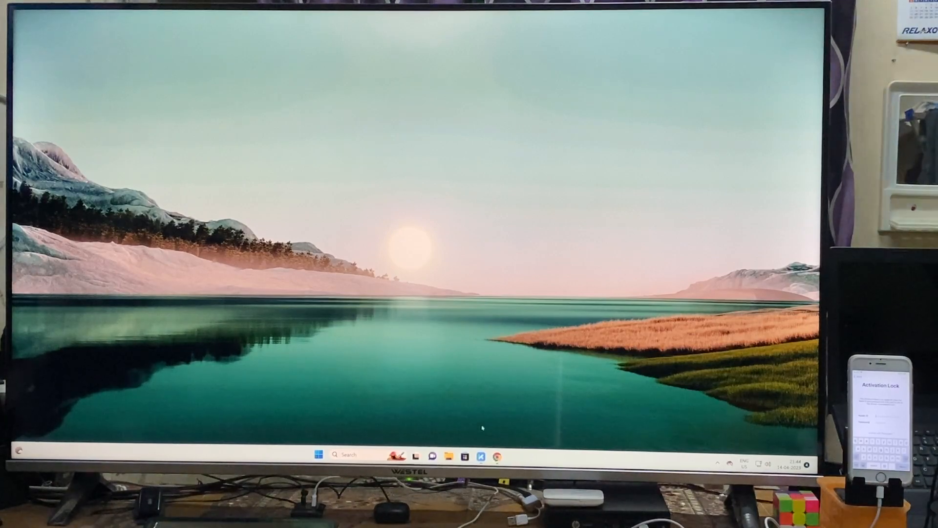
Launch Tenorshare 4MeKey from the taskbar to its Remove iCloud Activation Lock screen
{"action": "left_click", "coordinate": [481, 457]}
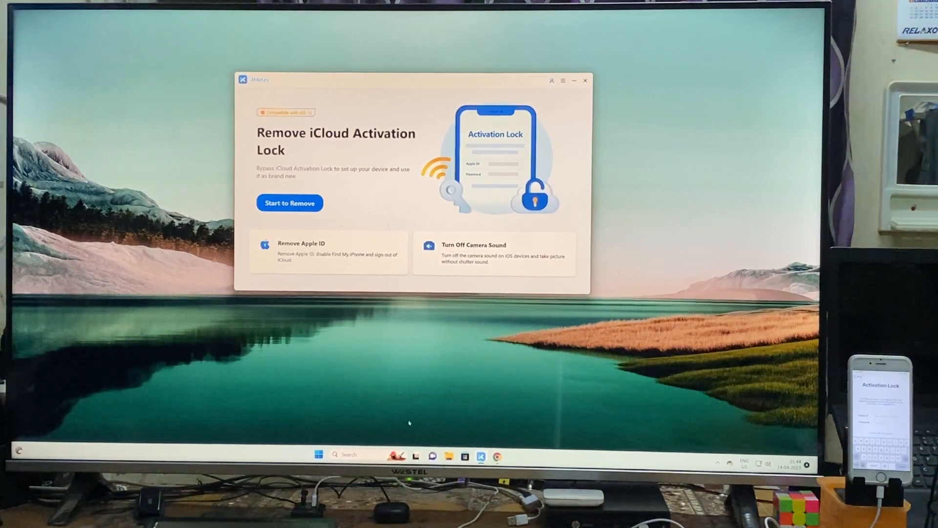
{"action": "mouse_move", "coordinate": [386, 417]}
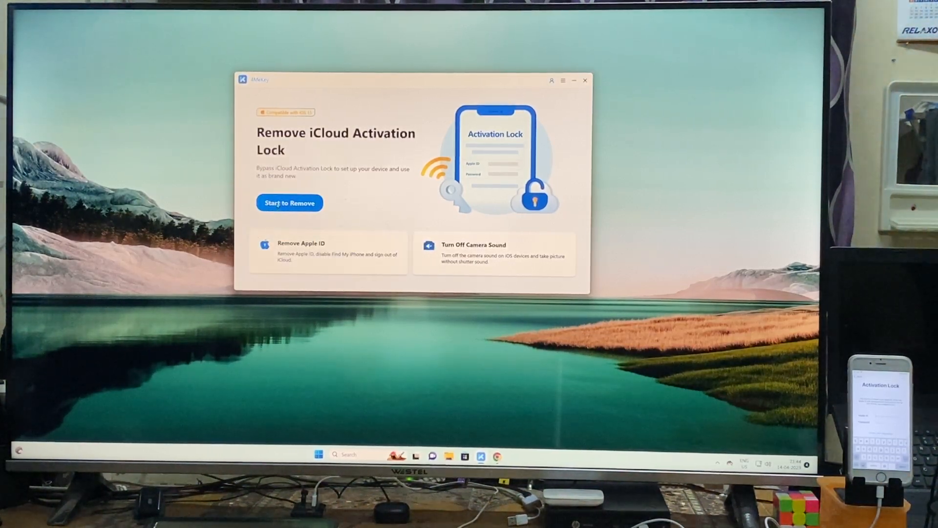
Begin Start to Remove and accept the precautions to reach the USB burning step
{"action": "left_click", "coordinate": [289, 203]}
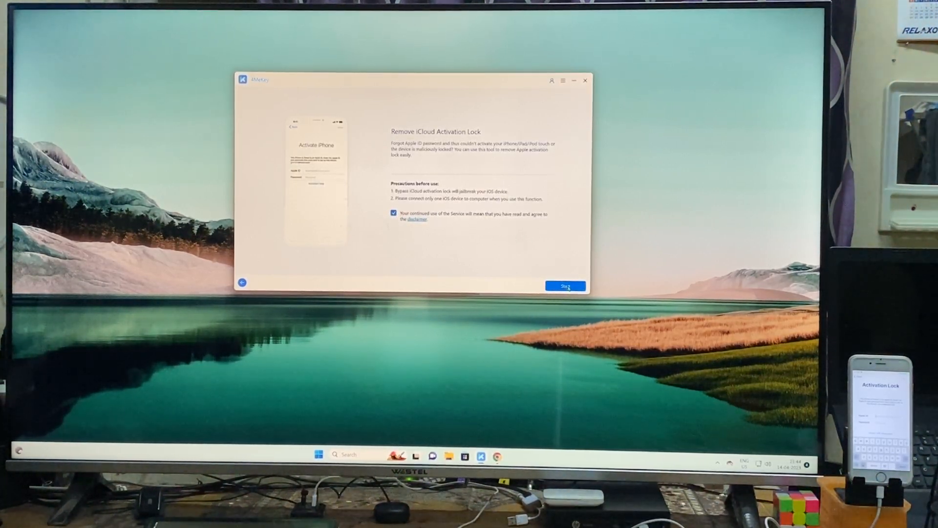
{"action": "left_click", "coordinate": [564, 286]}
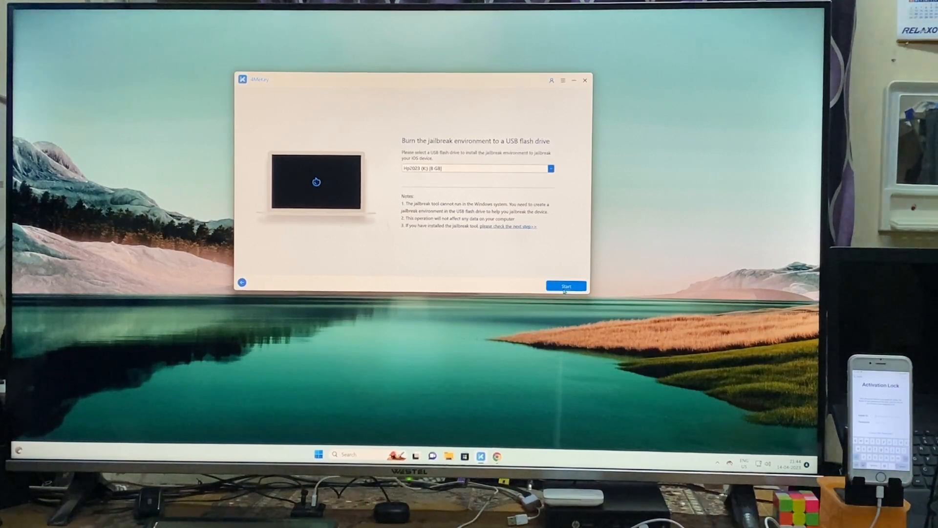
Start burning to the selected USB drive and confirm erasing all its data
{"action": "left_click", "coordinate": [565, 285]}
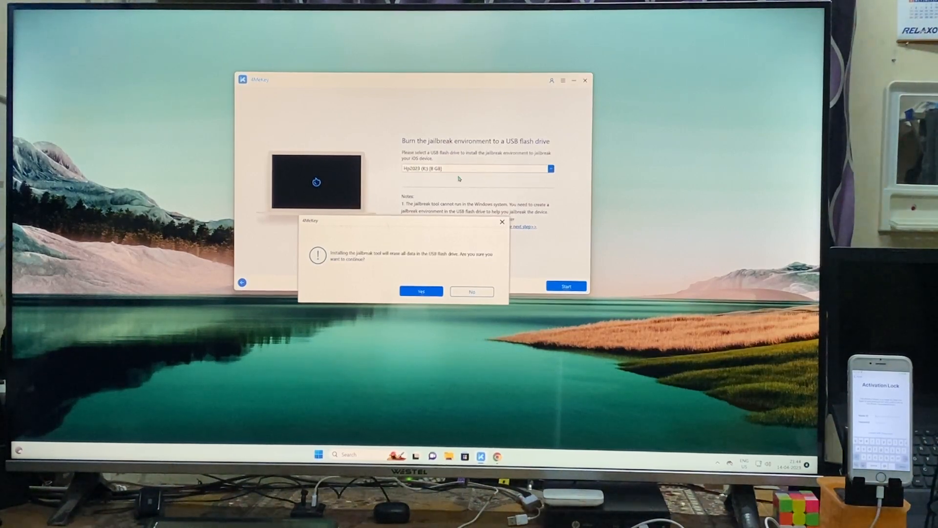
{"action": "mouse_move", "coordinate": [513, 179]}
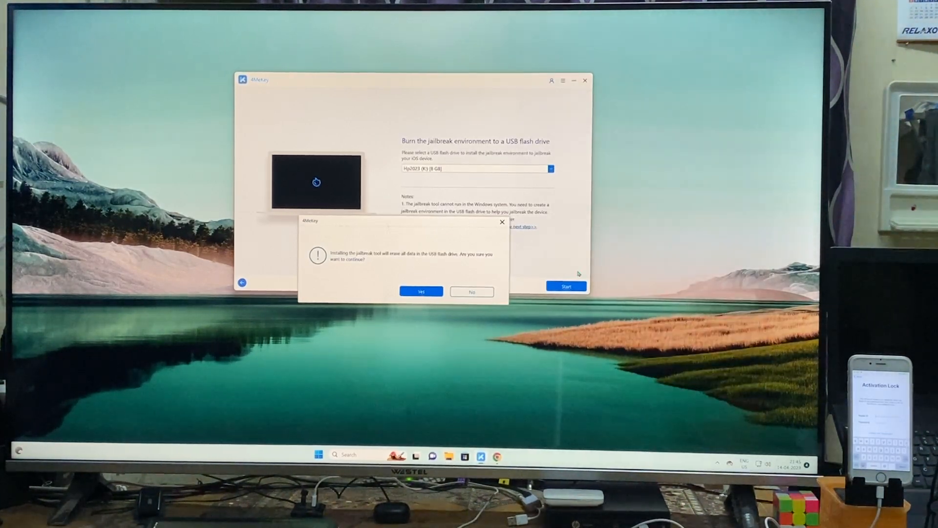
{"action": "left_click", "coordinate": [420, 291]}
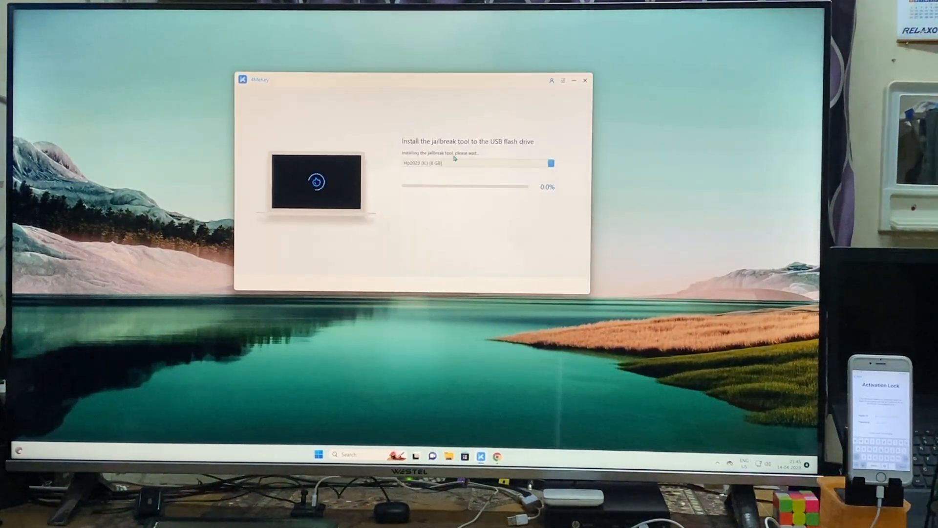
{"action": "mouse_move", "coordinate": [614, 196]}
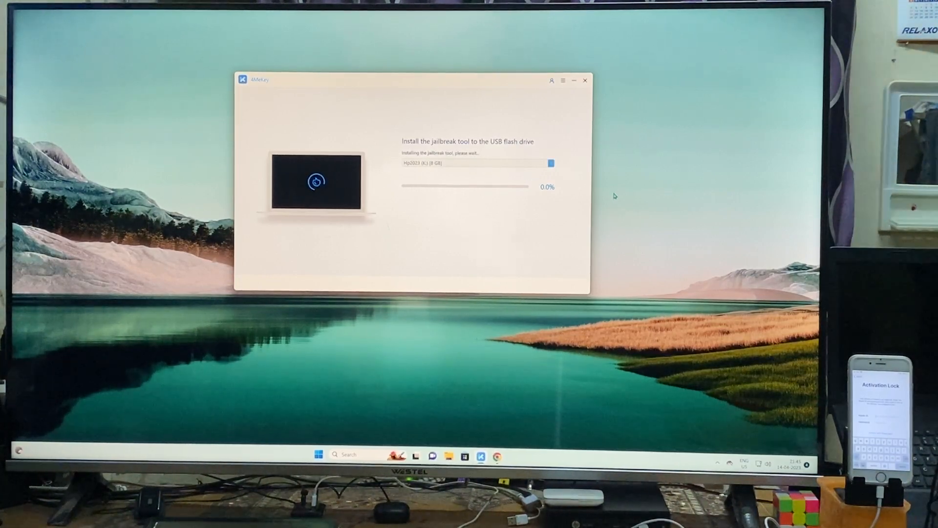
{"action": "mouse_move", "coordinate": [691, 202]}
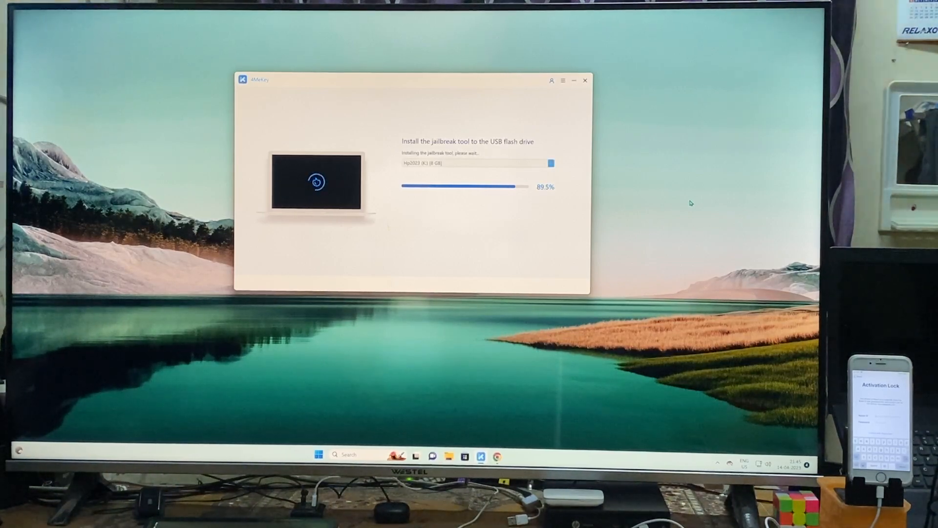
Close 4MeKey after the successful burn, leaving the product webpage in the browser
{"action": "right_click", "coordinate": [676, 215]}
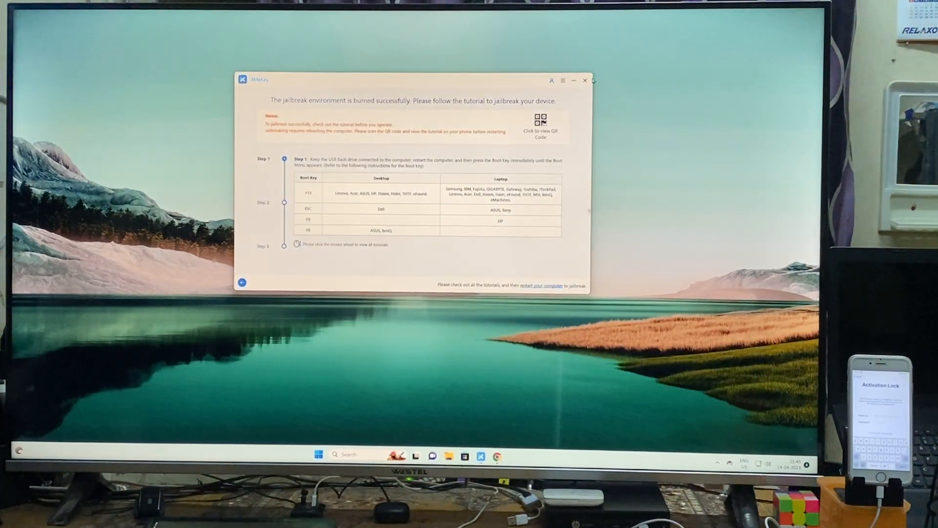
{"action": "left_click", "coordinate": [584, 79]}
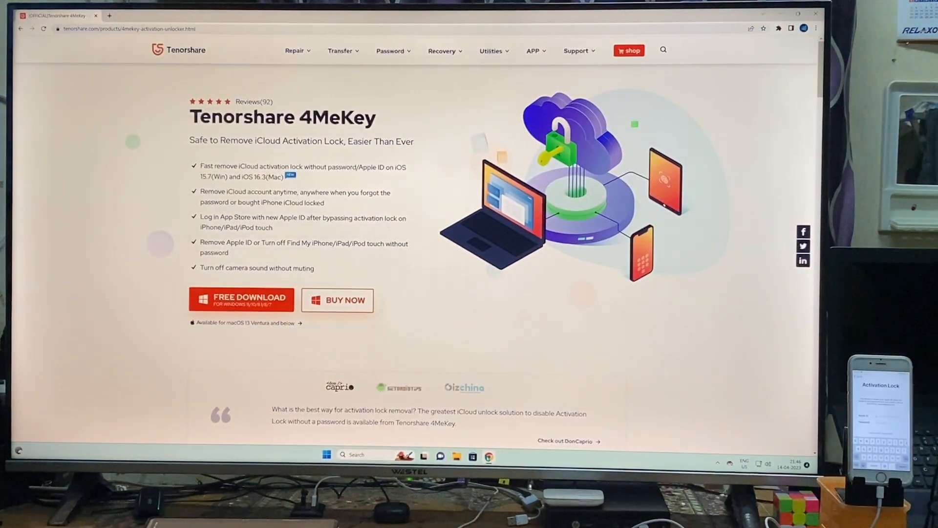
{"action": "scroll", "scroll_direction": "down", "scroll_amount": 3}
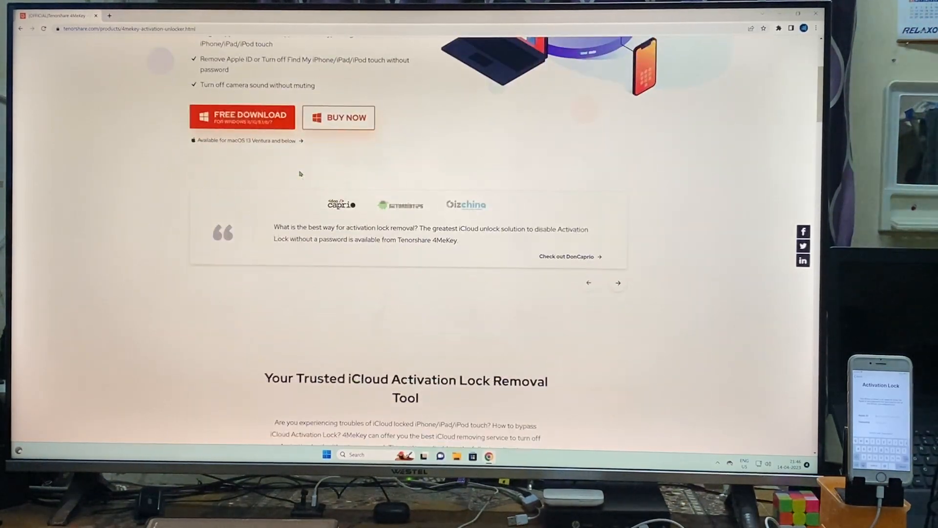
{"action": "scroll", "scroll_direction": "up", "scroll_amount": 3}
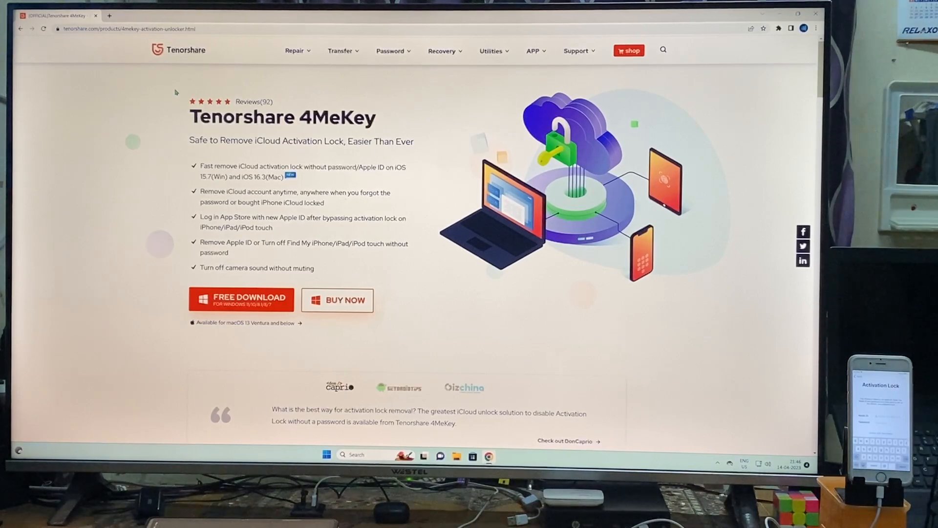
{"action": "scroll", "scroll_direction": "down", "scroll_amount": 3}
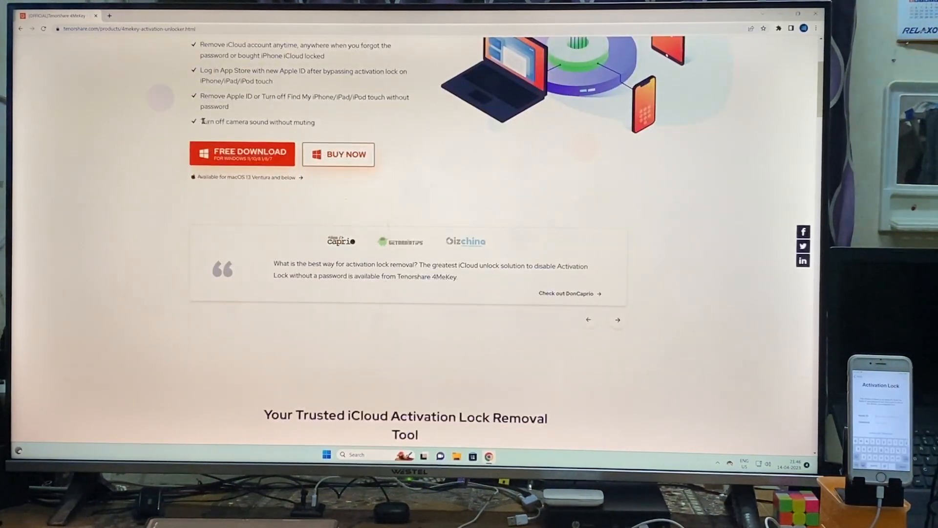
{"action": "scroll", "scroll_direction": "up", "scroll_amount": 3}
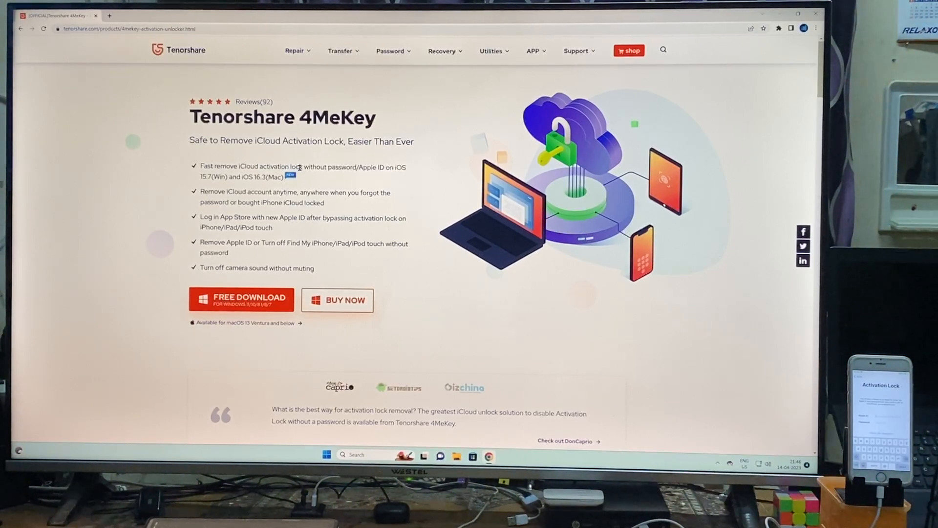
{"action": "mouse_move", "coordinate": [330, 179]}
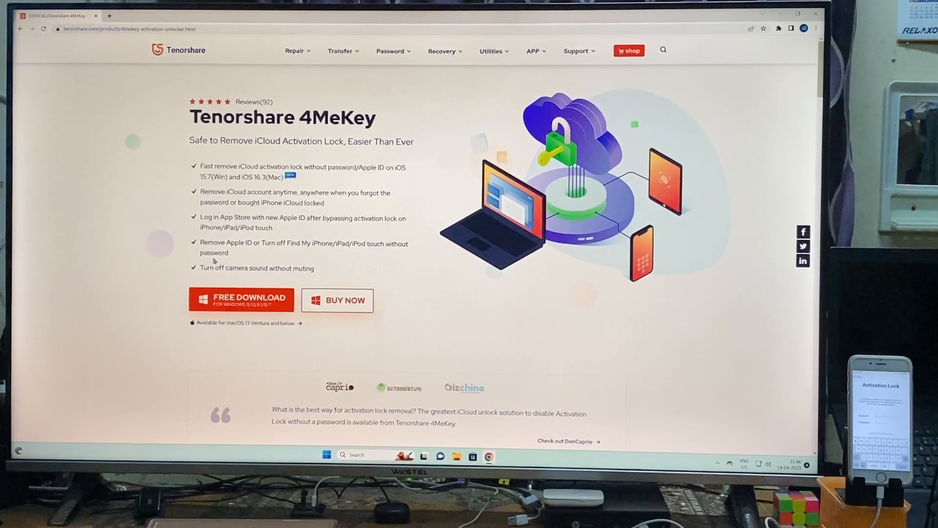
{"action": "mouse_move", "coordinate": [303, 253]}
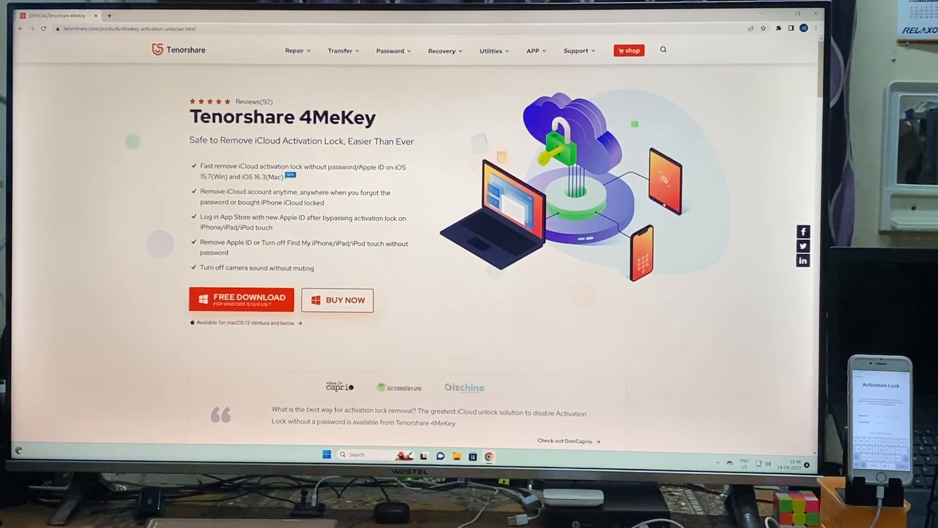
{"action": "left_click", "coordinate": [327, 454]}
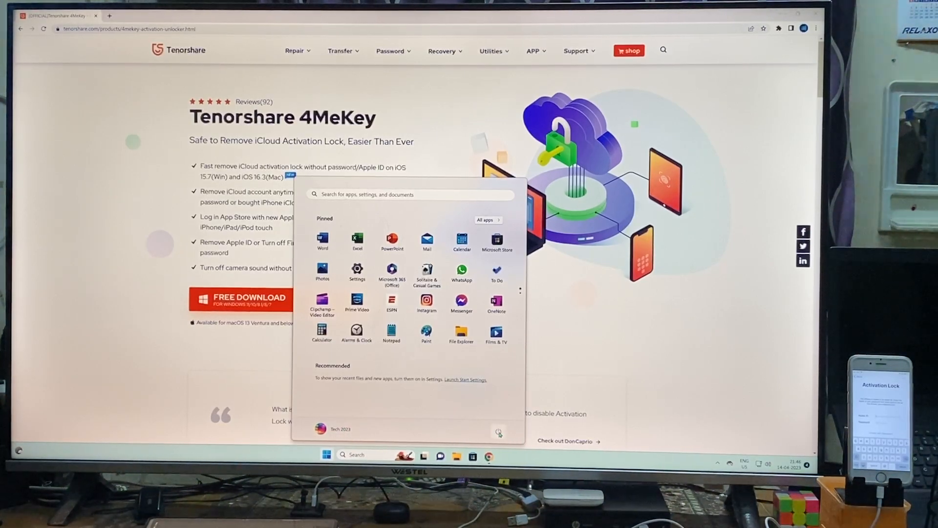
{"action": "mouse_move", "coordinate": [502, 416]}
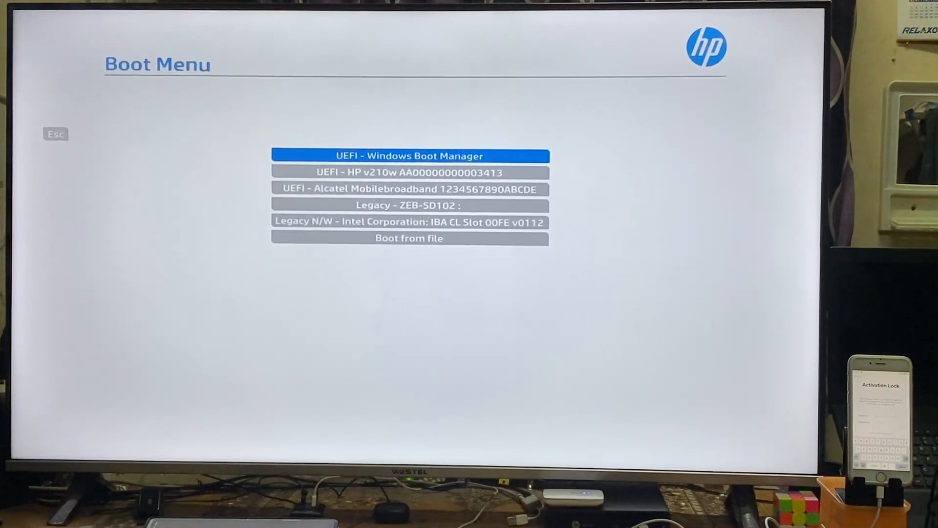
Choose the HP v210w USB flash drive in the Boot Menu to boot checkra1n
{"action": "key", "text": "Down"}
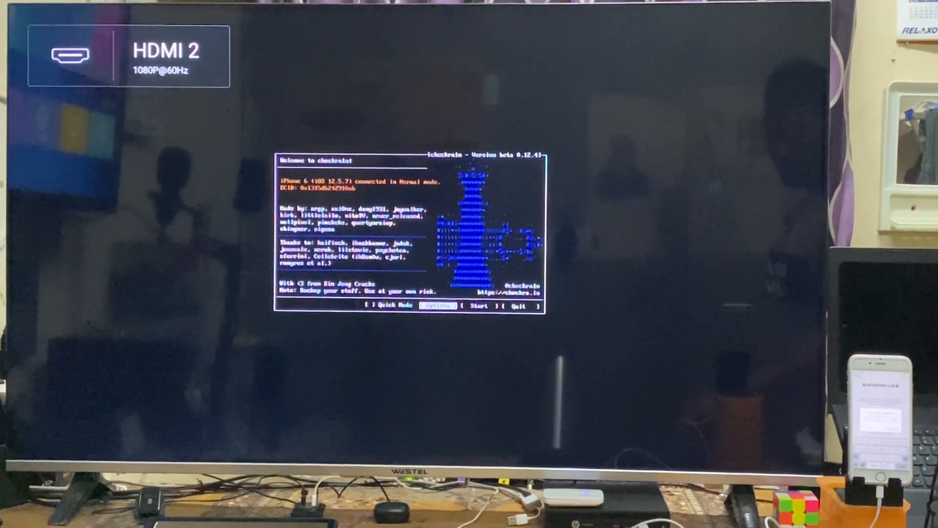
Enable untested iOS versions and verbose boot in checkra1n options, then start the jailbreak
{"action": "key", "text": "return"}
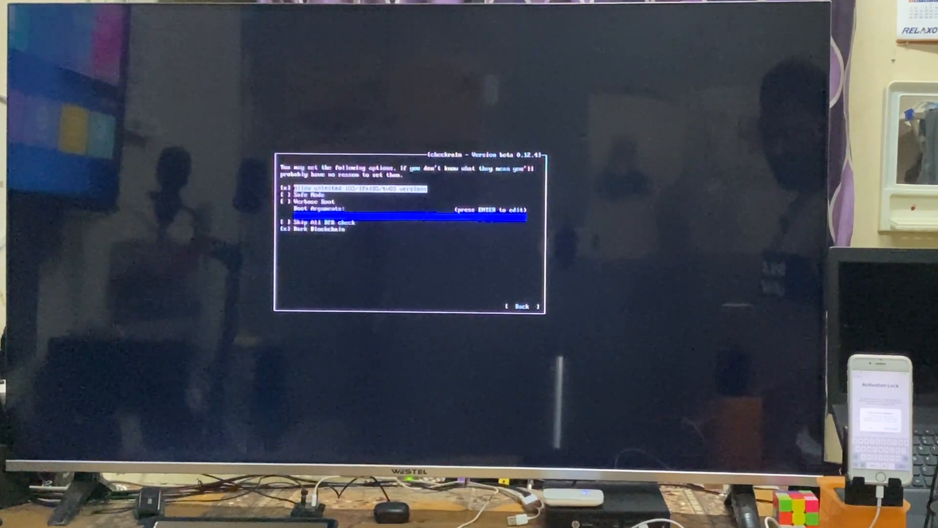
{"action": "key", "text": "Down"}
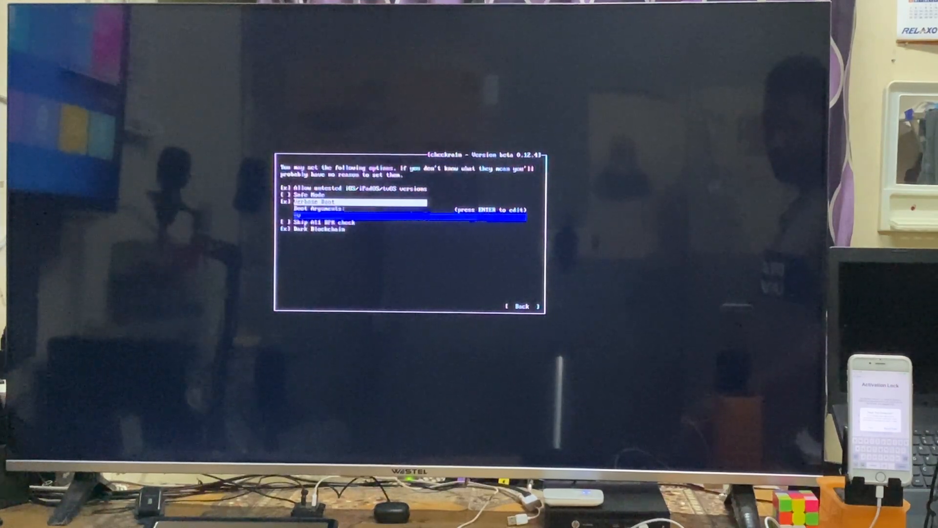
{"action": "key", "text": "Down"}
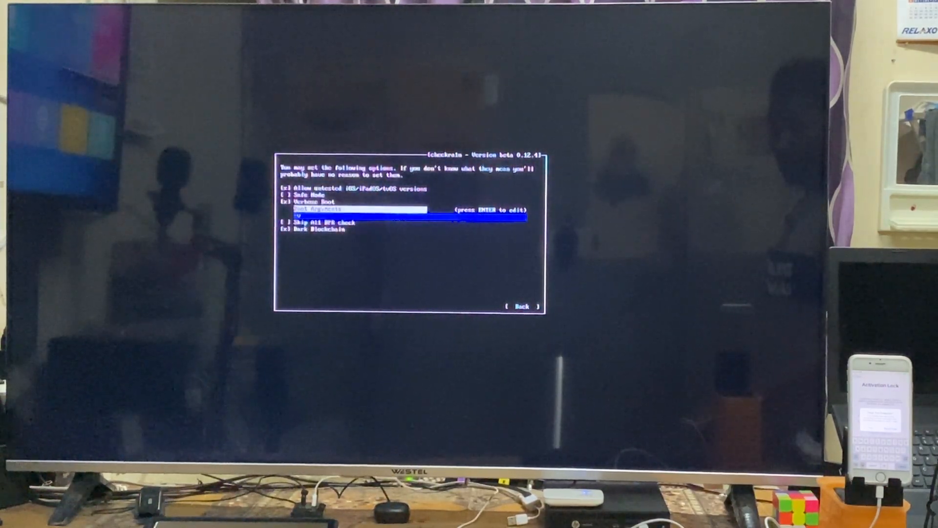
{"action": "key", "text": "Down"}
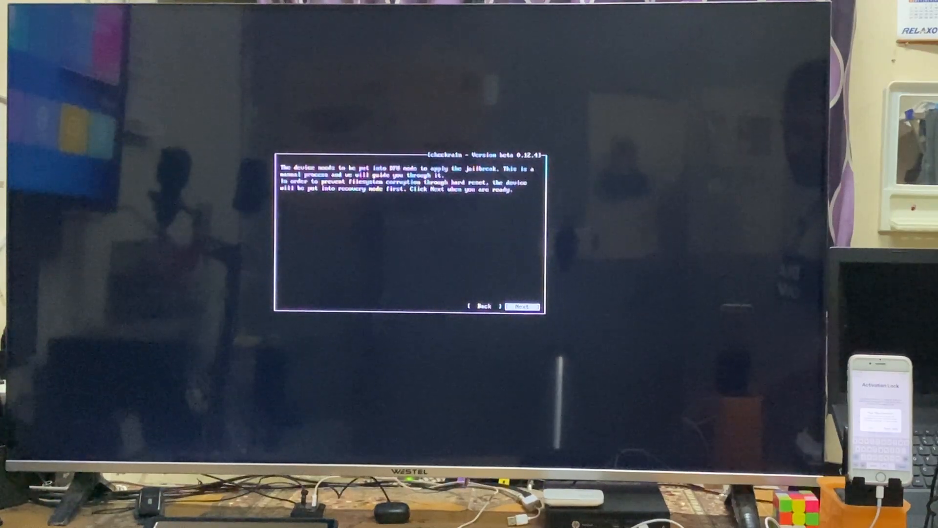
Put the iPhone into recovery then DFU mode and start installing the jailbreak
{"action": "left_click", "coordinate": [521, 306]}
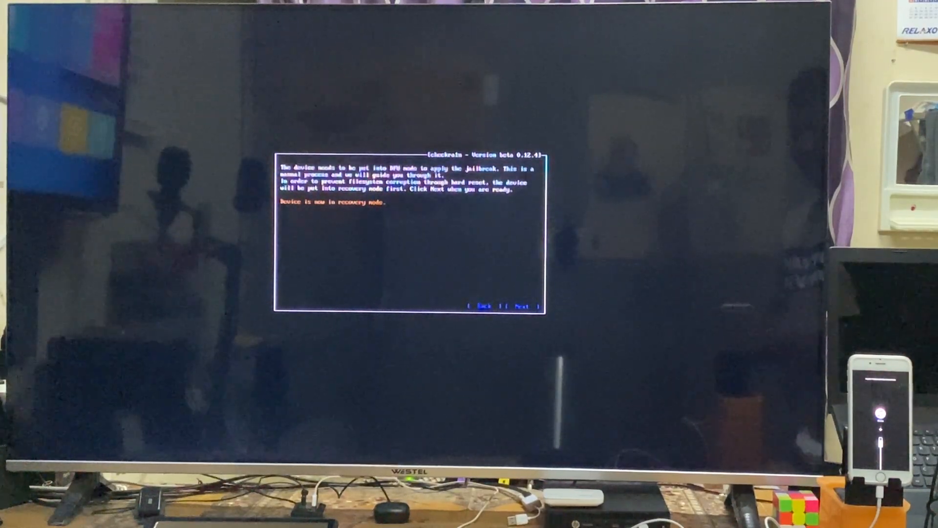
{"action": "left_click", "coordinate": [522, 306]}
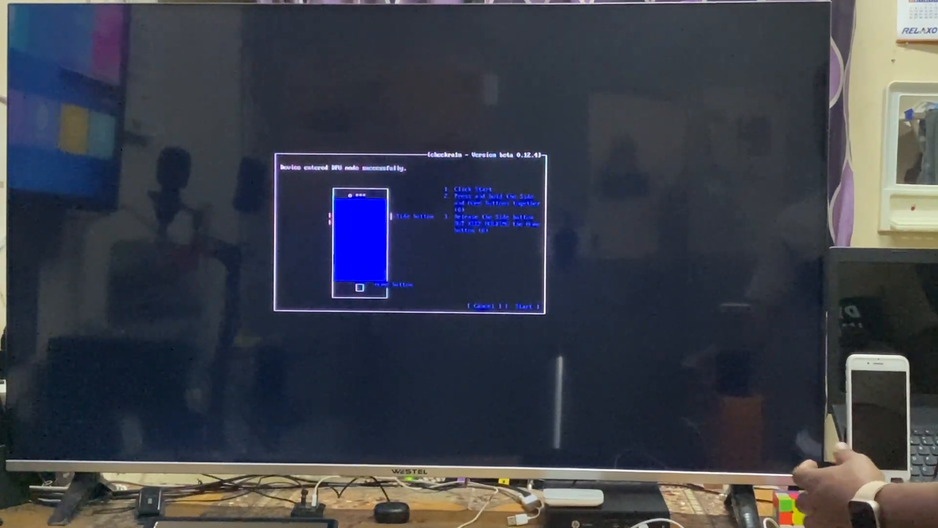
{"action": "left_click", "coordinate": [524, 306]}
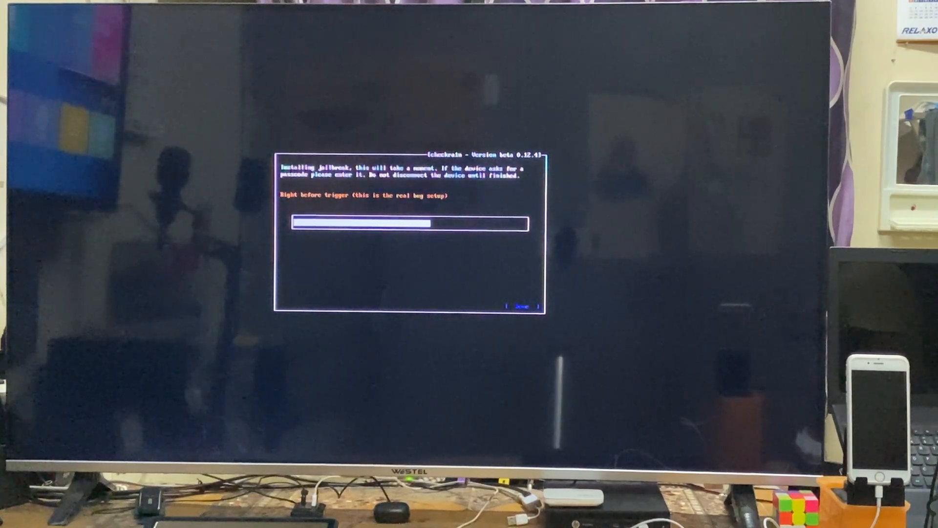